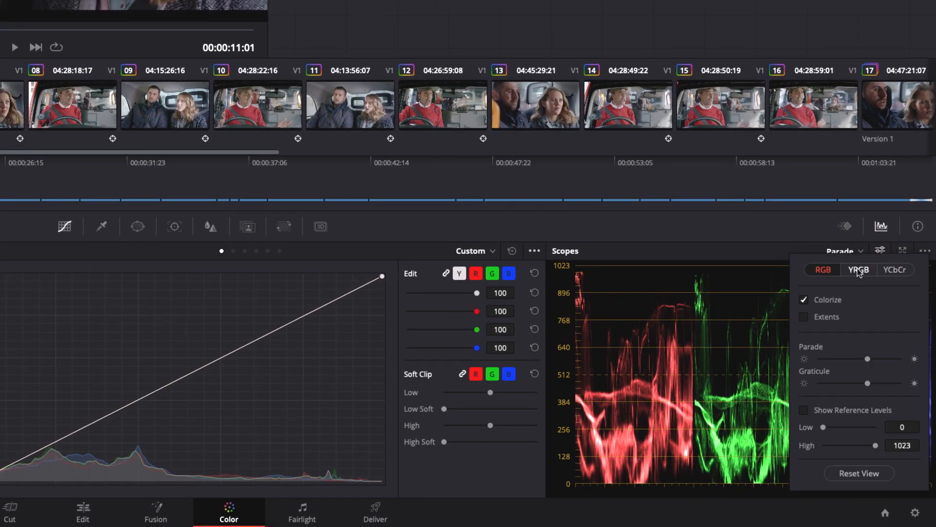
pyautogui.moveTo(860, 274)
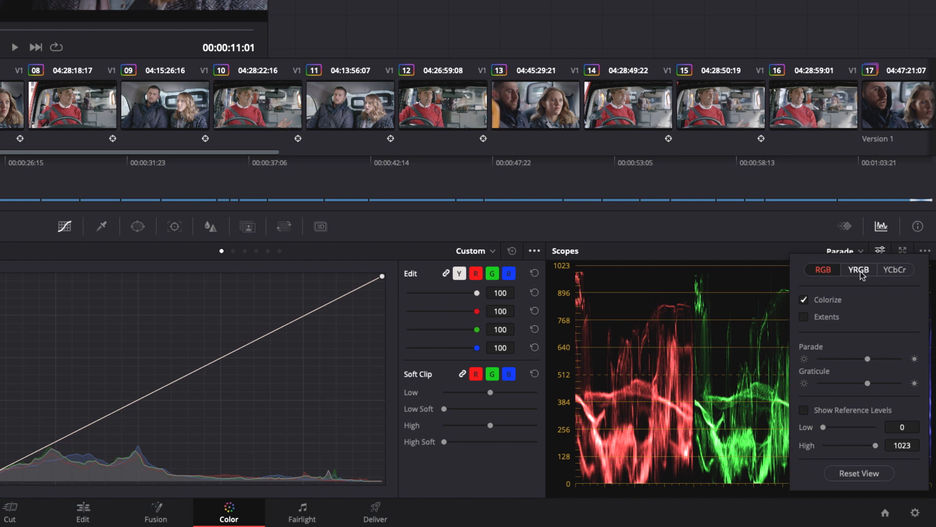